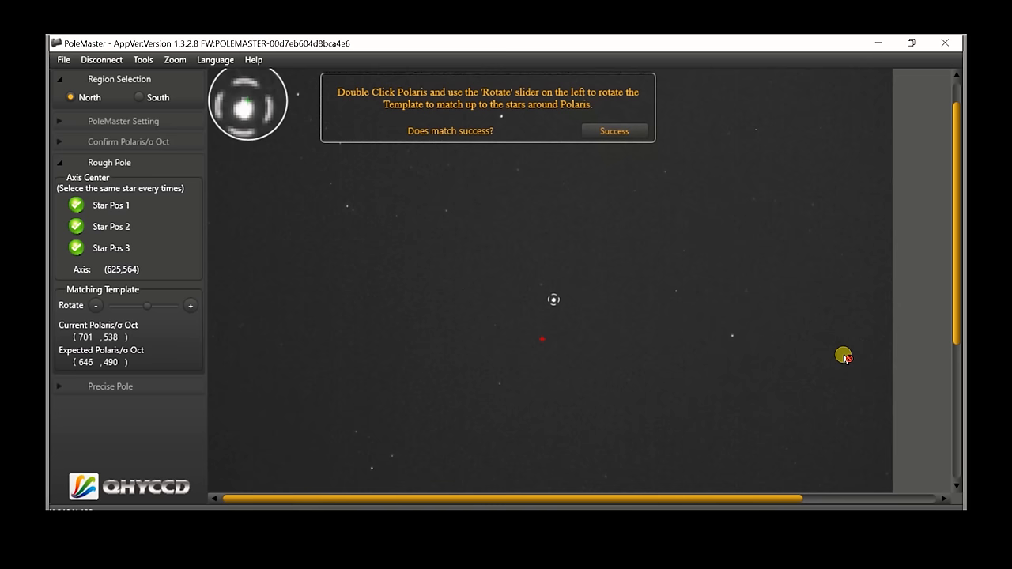
Confirm the Rough Pole template match with 'Success', advancing to the Precise Pole panel
left_click(614, 130)
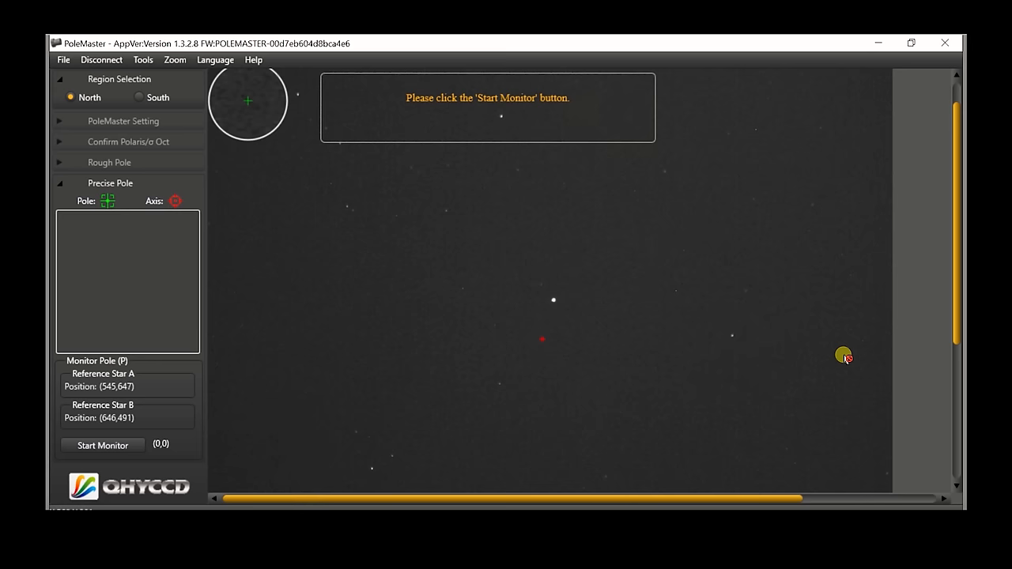